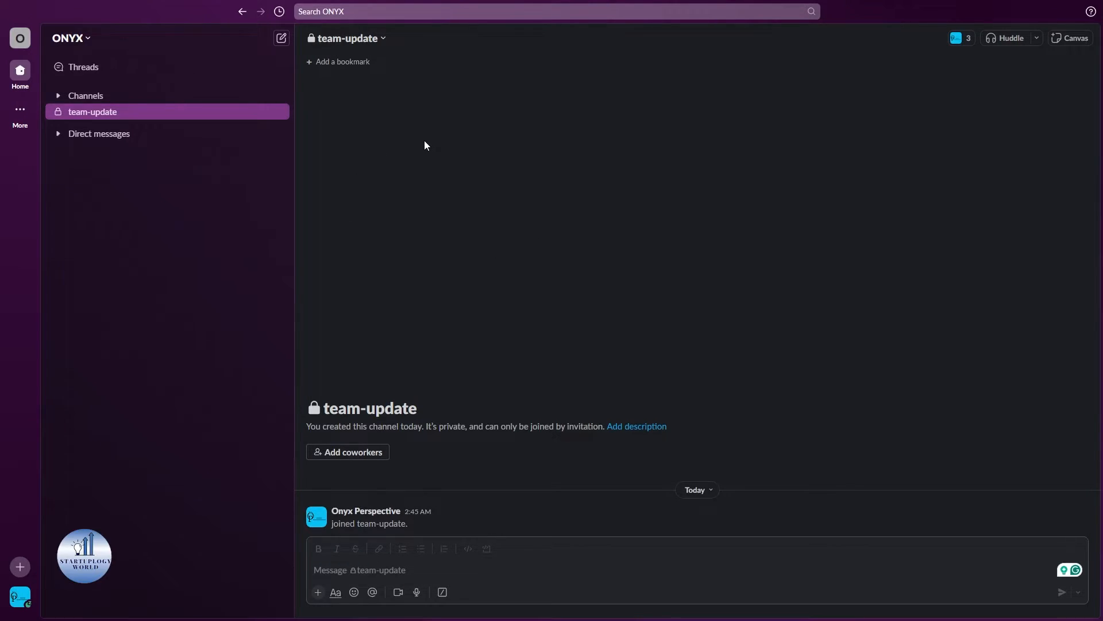
pyautogui.moveTo(99, 113)
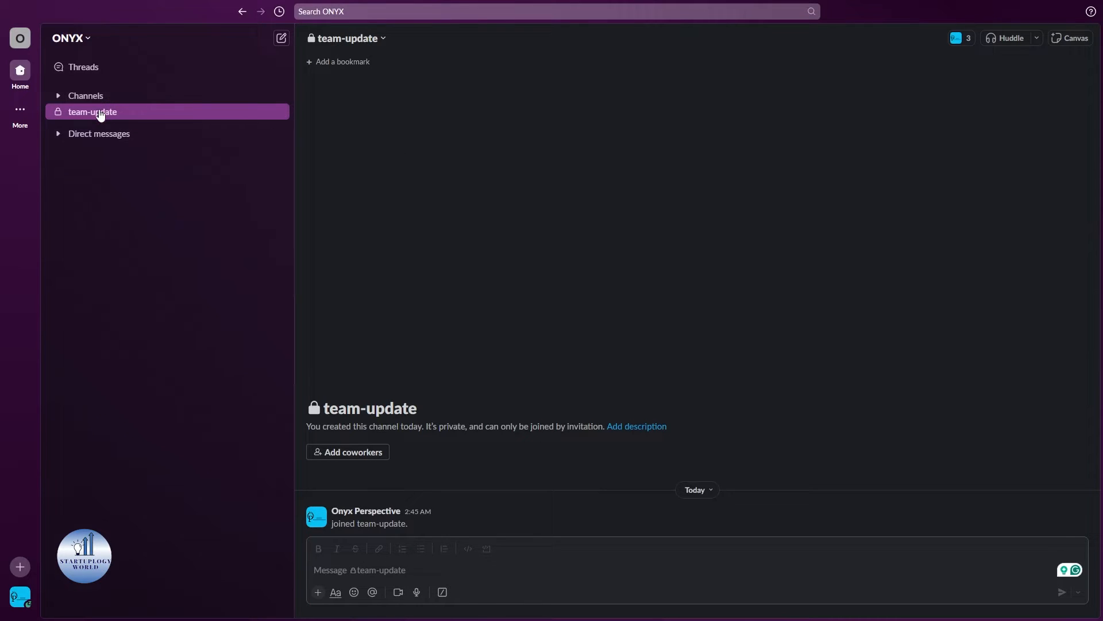
# Step: Show the full sidebar channel list with general, random and the private team-update channel
pyautogui.click(59, 95)
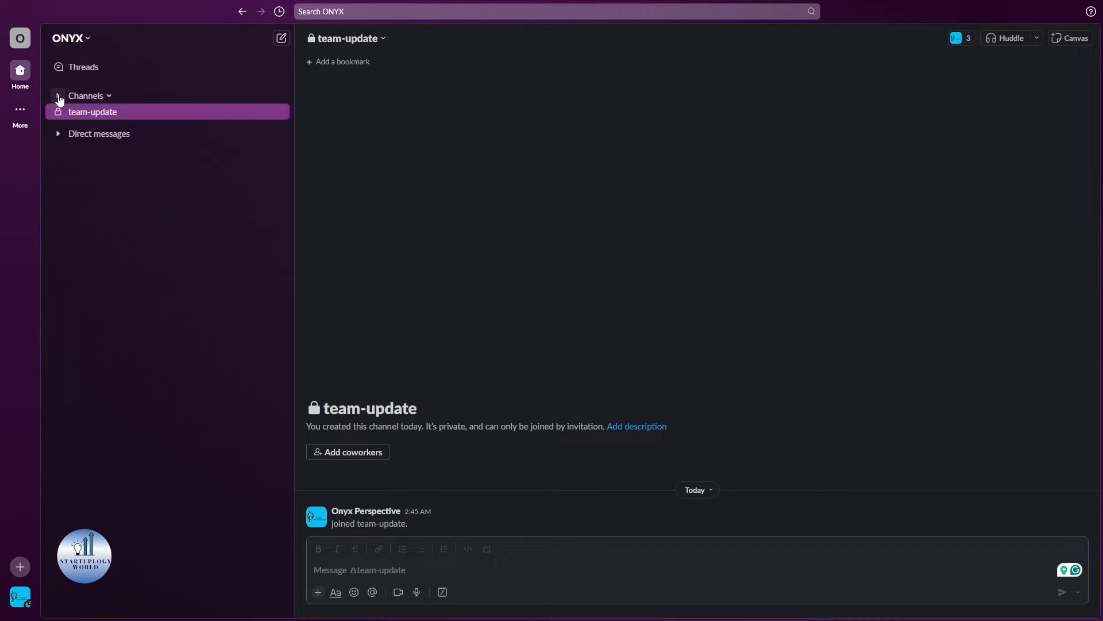
pyautogui.click(84, 95)
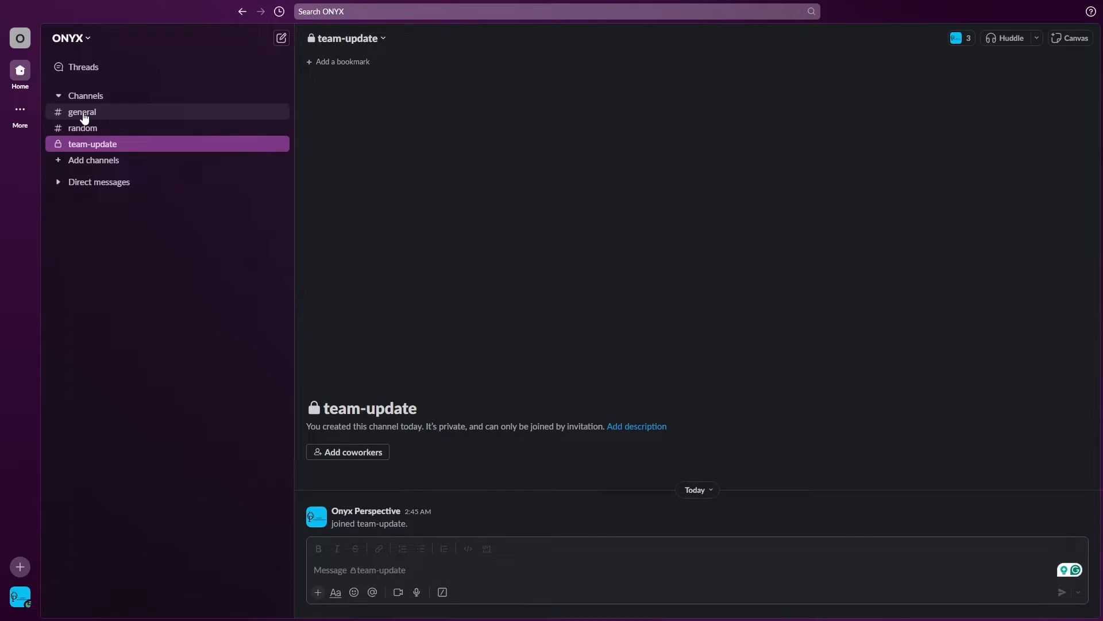
pyautogui.moveTo(83, 148)
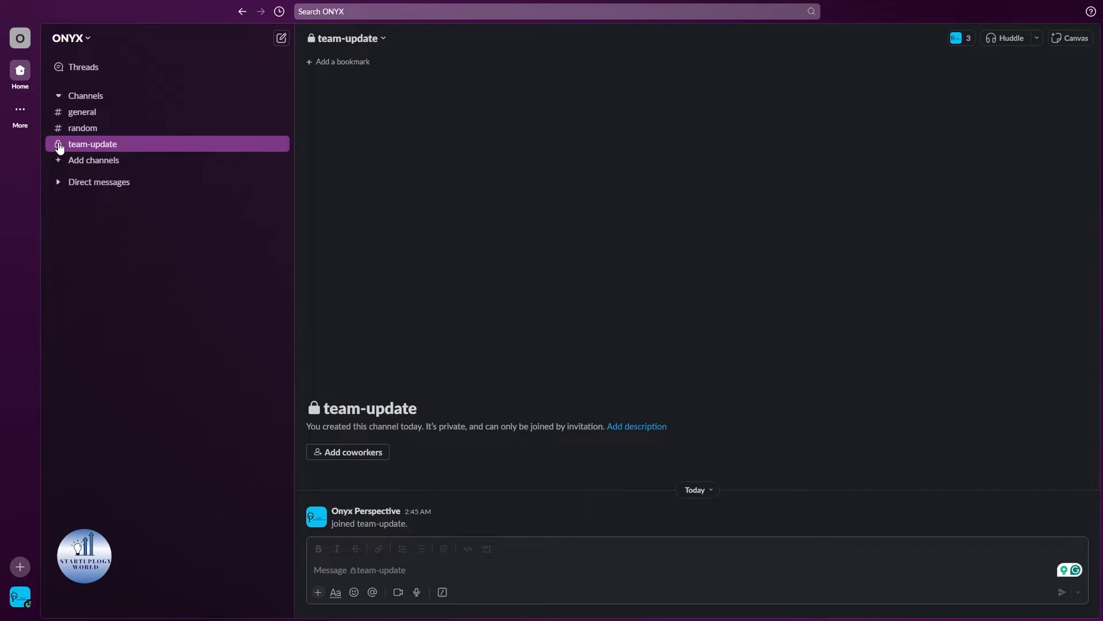
pyautogui.moveTo(122, 147)
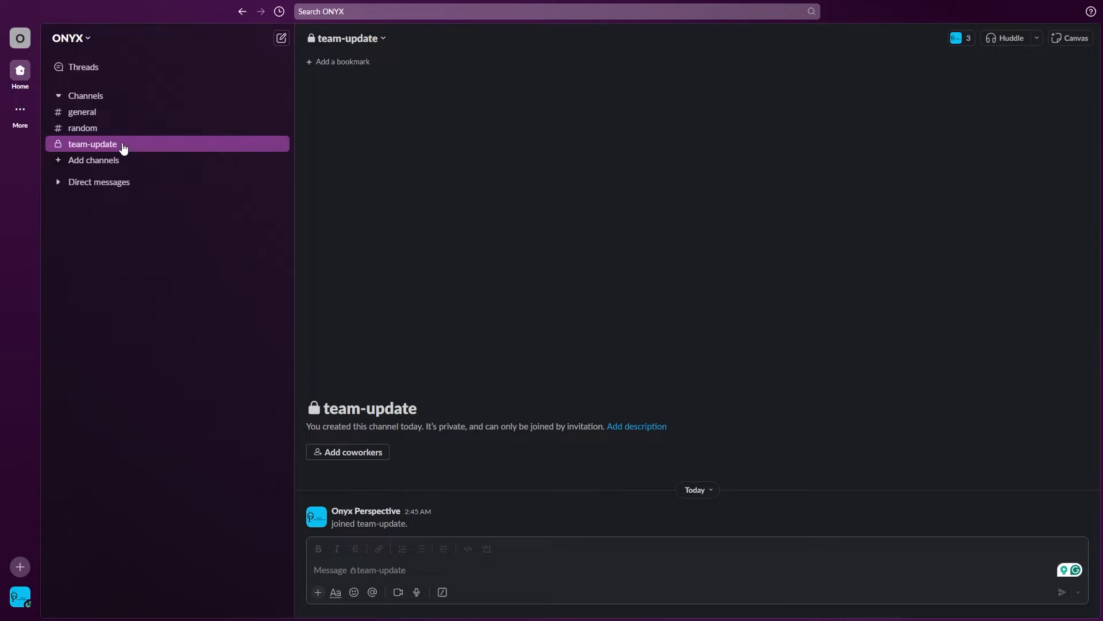
# Step: View team-update's channel details on the Settings tab with its public, archive and delete options
pyautogui.rightClick(92, 143)
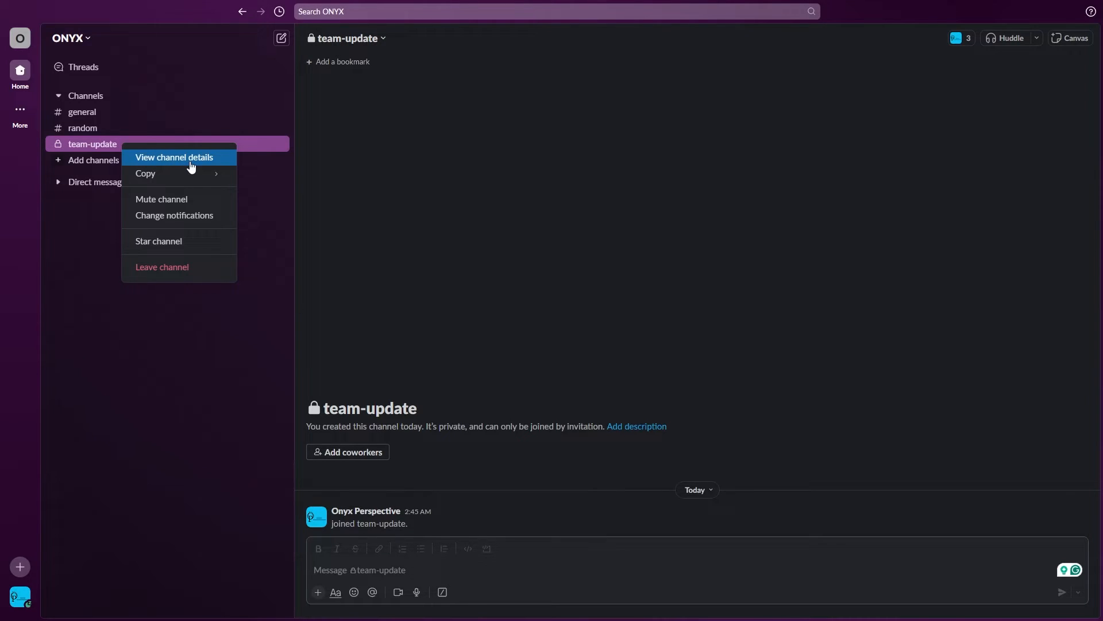
pyautogui.click(174, 158)
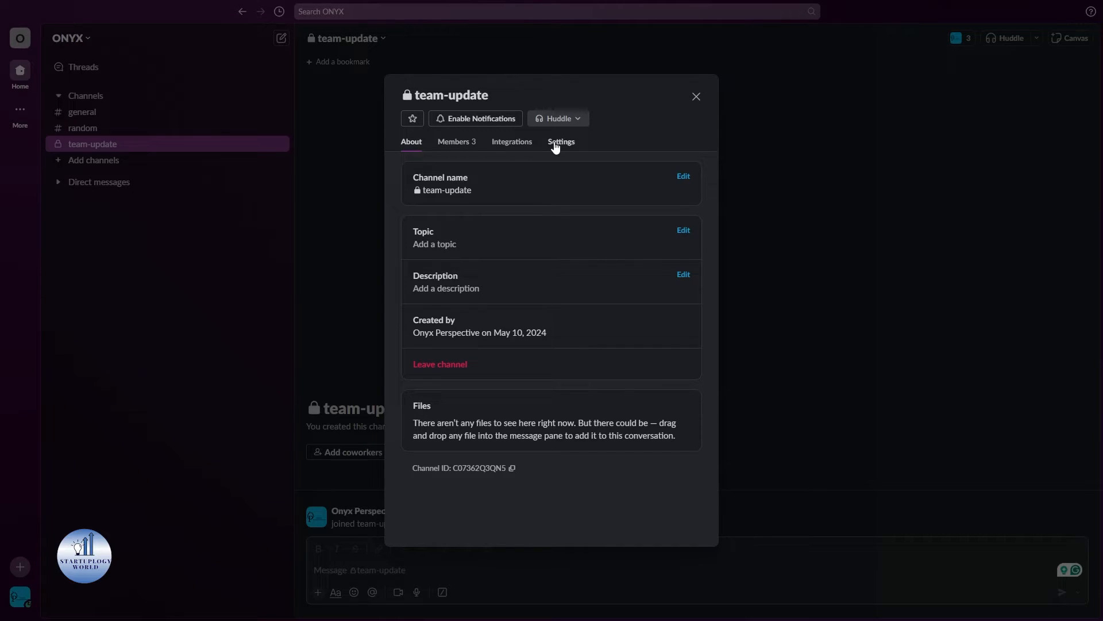
pyautogui.moveTo(557, 148)
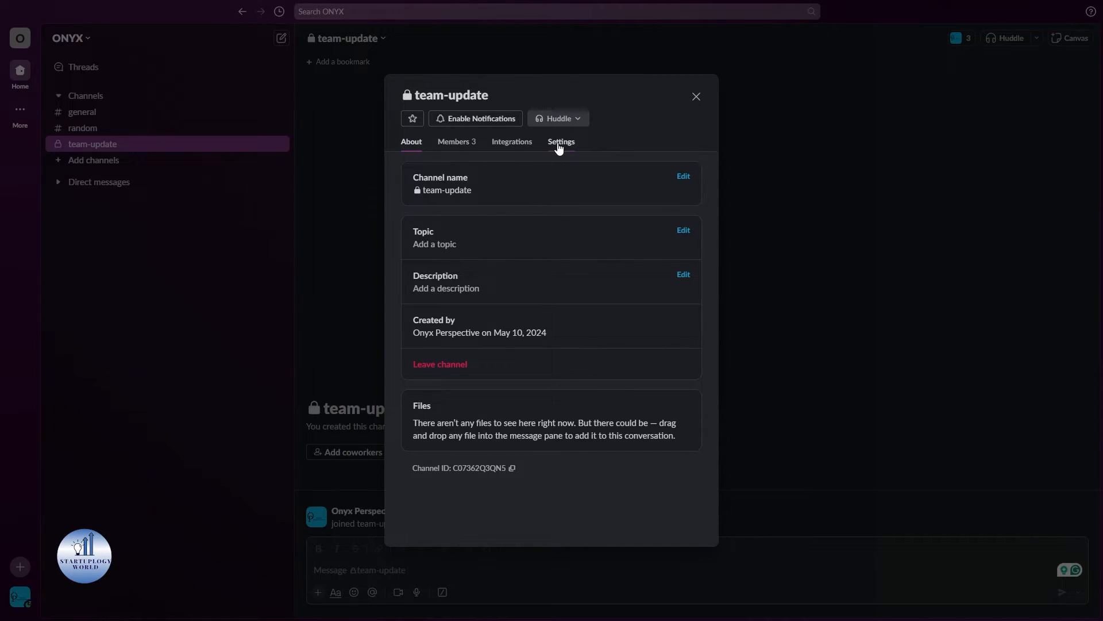
pyautogui.click(560, 141)
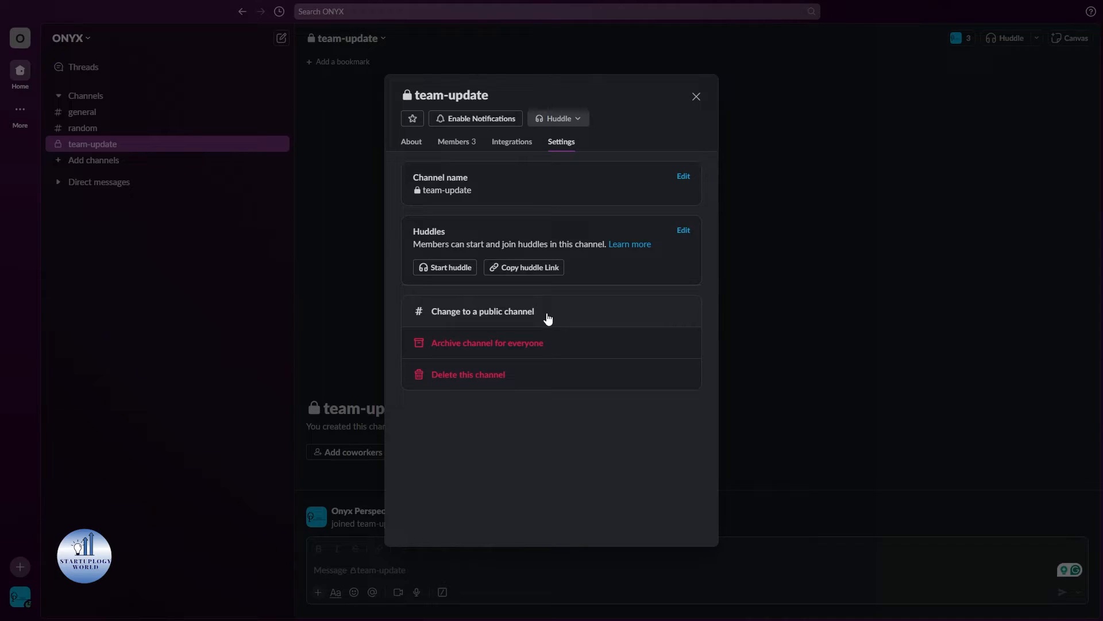
pyautogui.moveTo(437, 322)
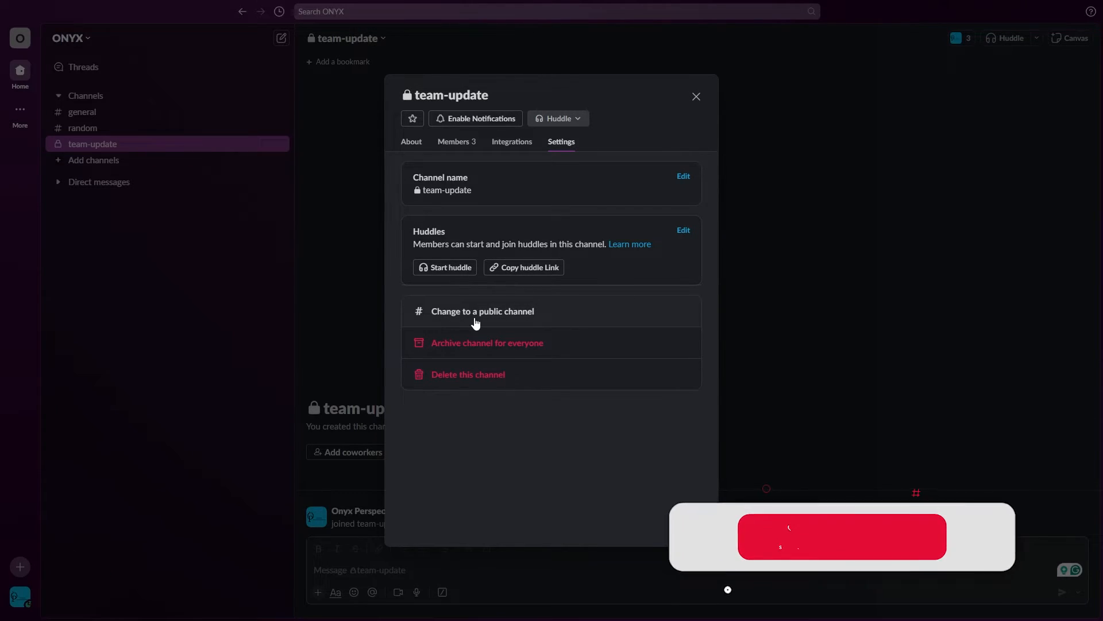
# Step: Change team-update to a public channel and confirm the switch
pyautogui.click(482, 312)
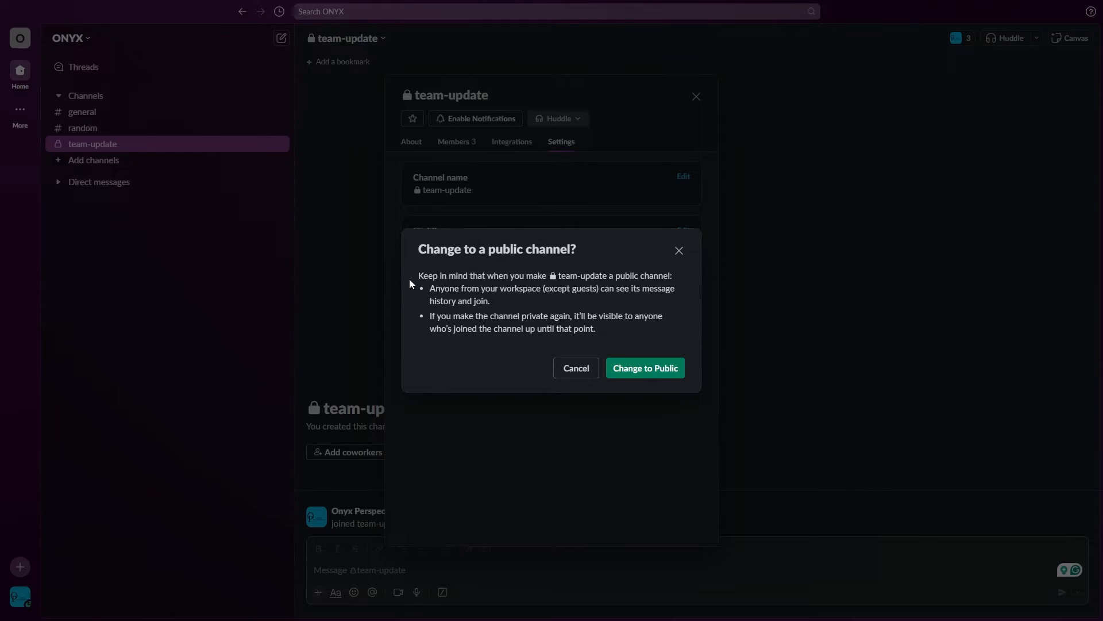
pyautogui.moveTo(428, 318)
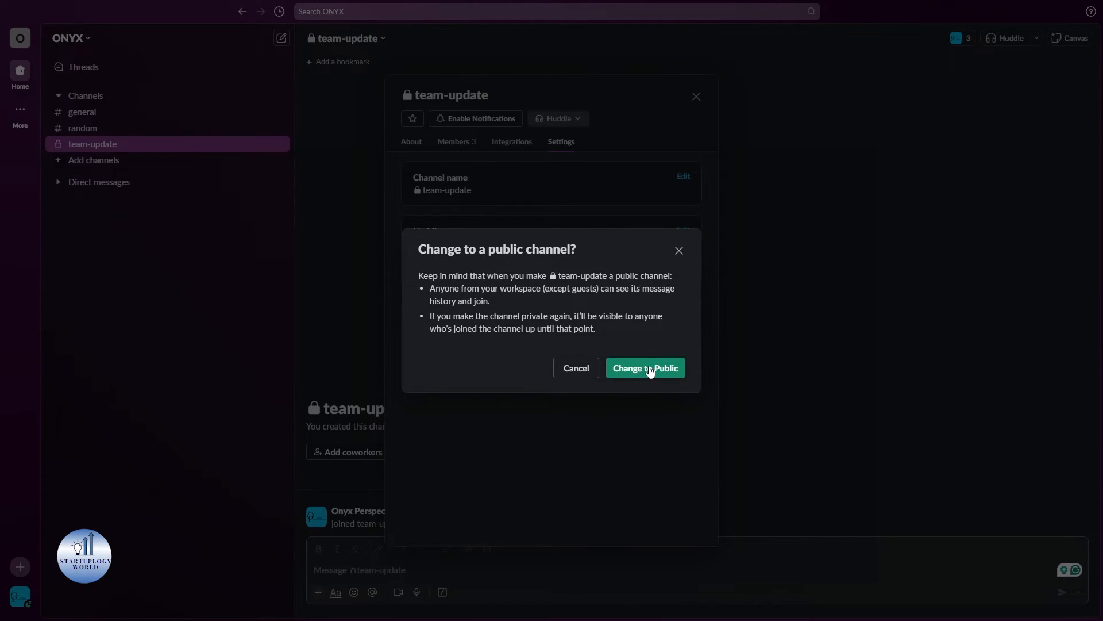
pyautogui.click(643, 368)
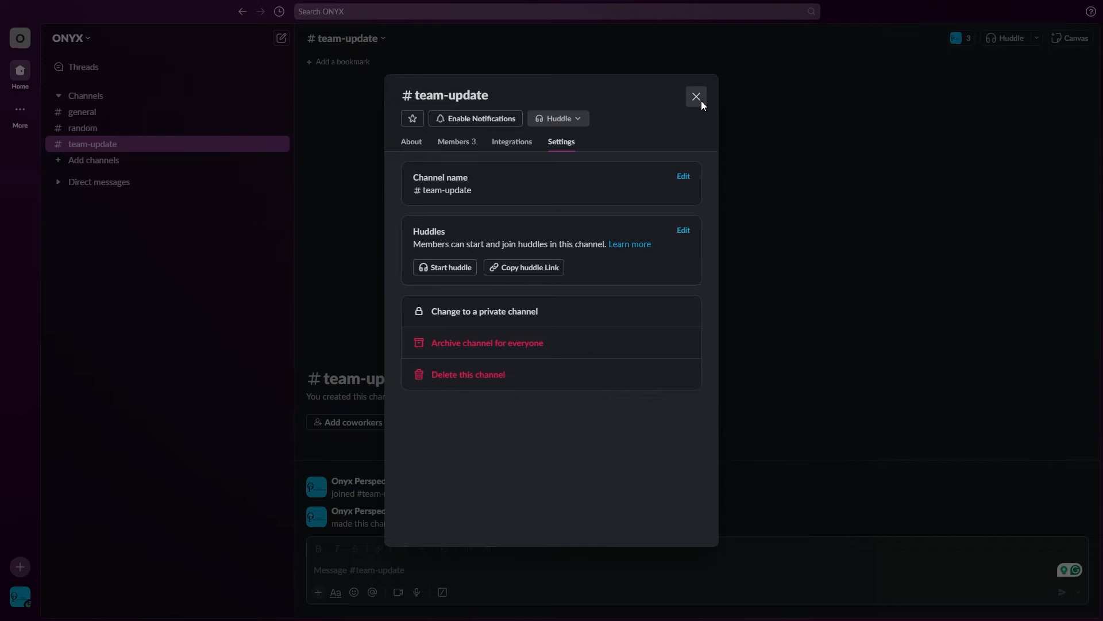
# Step: Close team-update's details, revealing the notice that it was made public
pyautogui.click(696, 96)
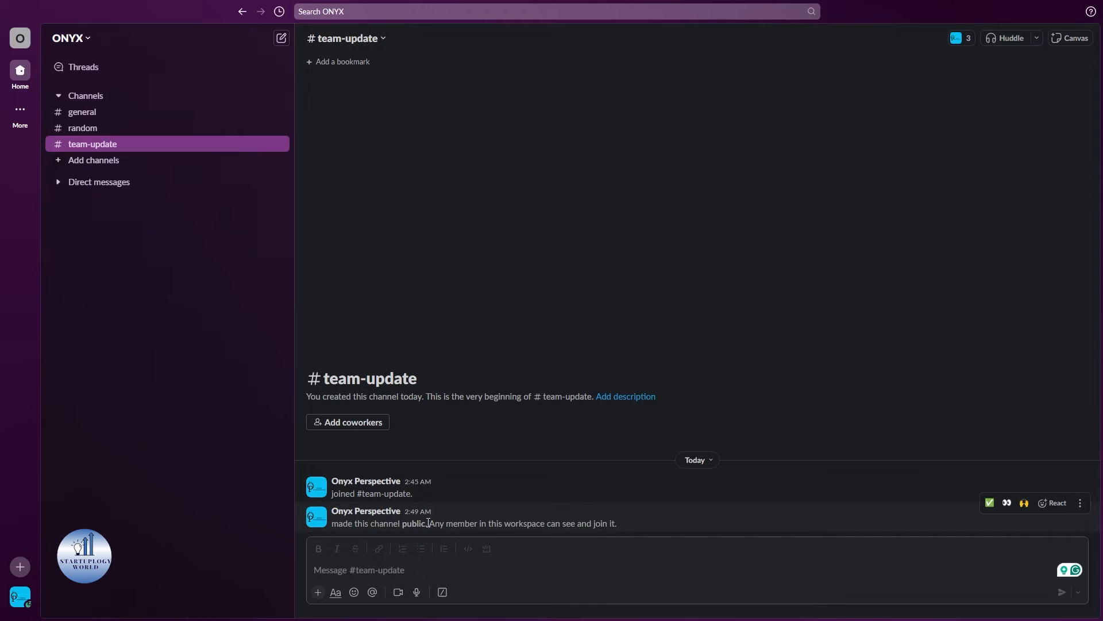
pyautogui.moveTo(209, 259)
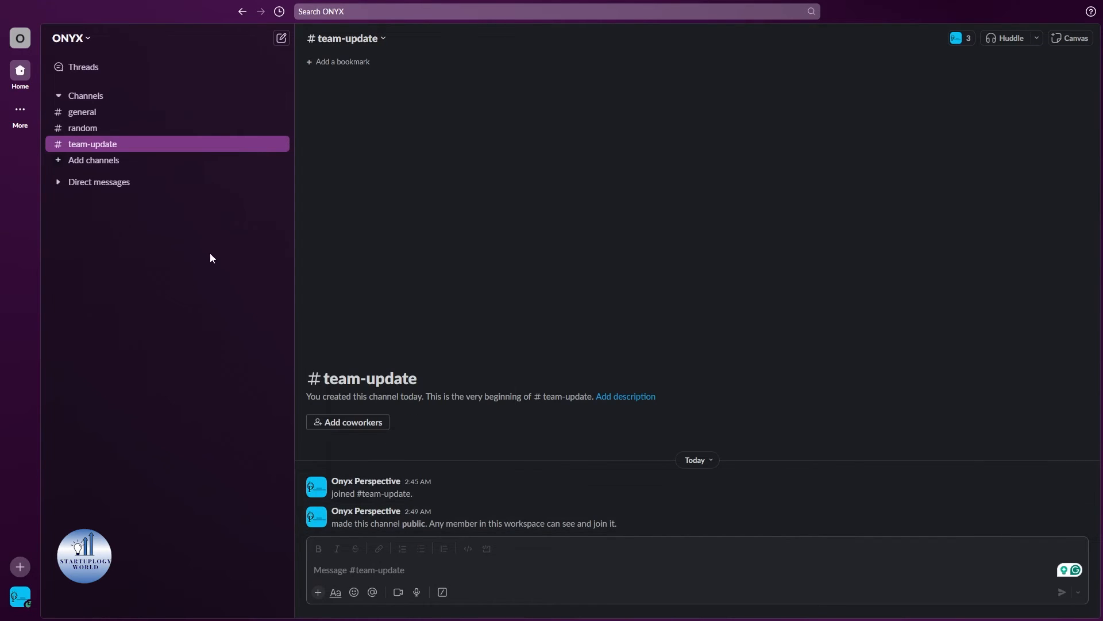
# Step: Return to team-update's channel details Settings tab, now offering the private option
pyautogui.rightClick(92, 143)
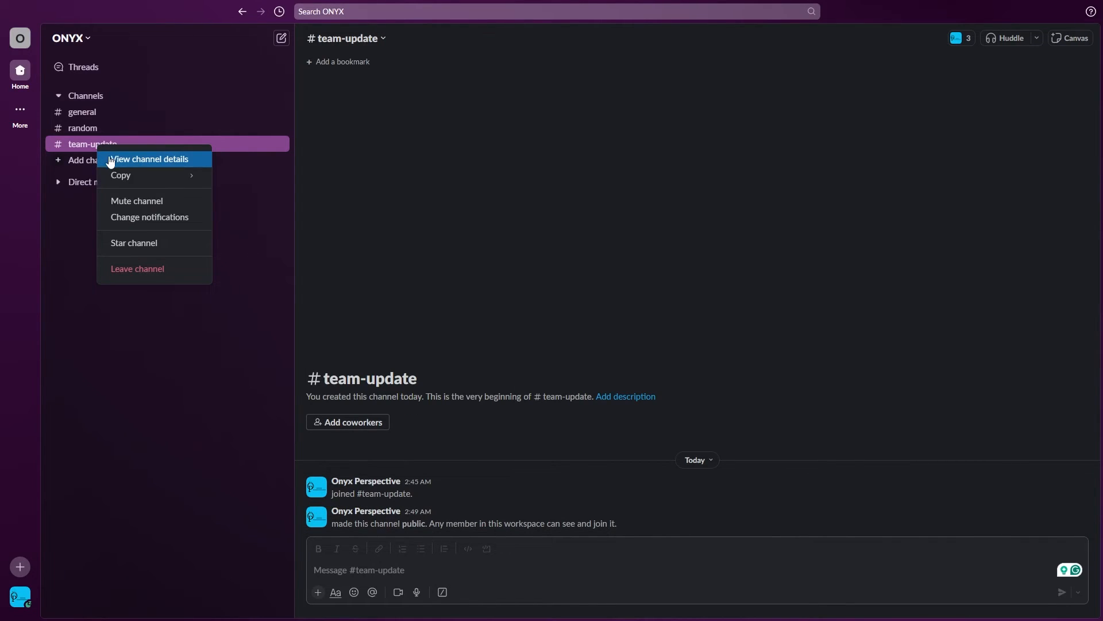
pyautogui.click(148, 158)
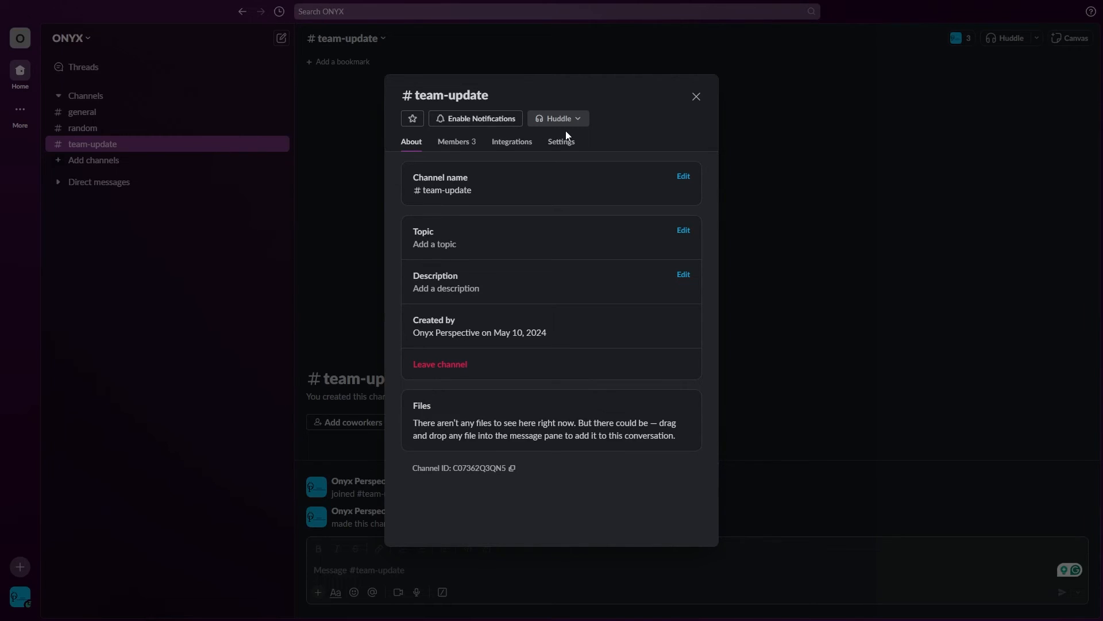
pyautogui.click(561, 142)
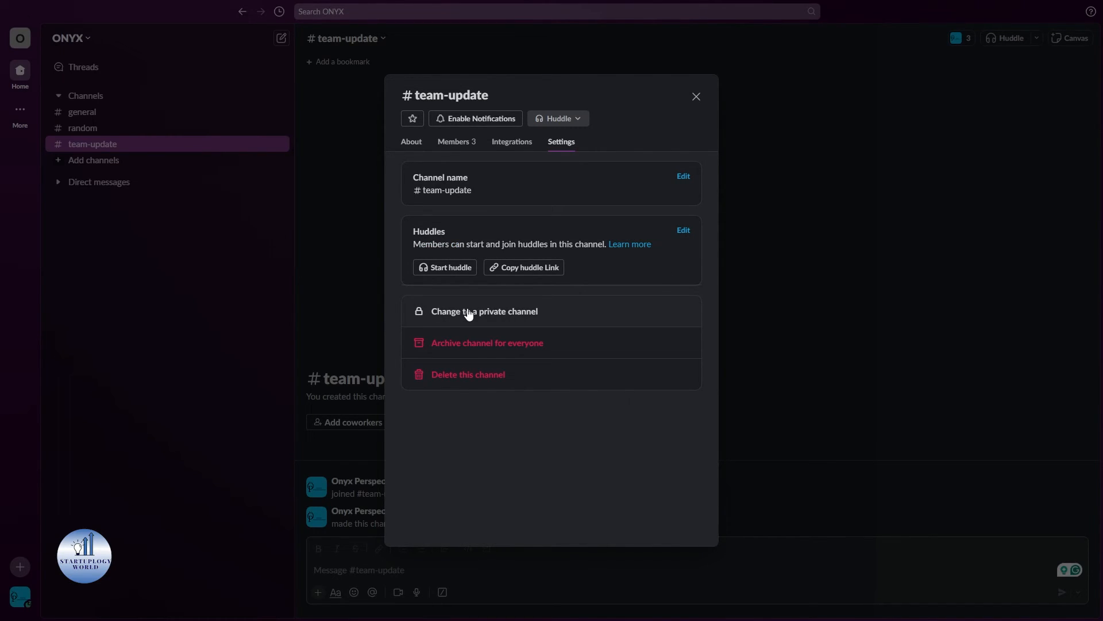
# Step: Change team-update back to a private channel and confirm, logging a second notice
pyautogui.click(483, 312)
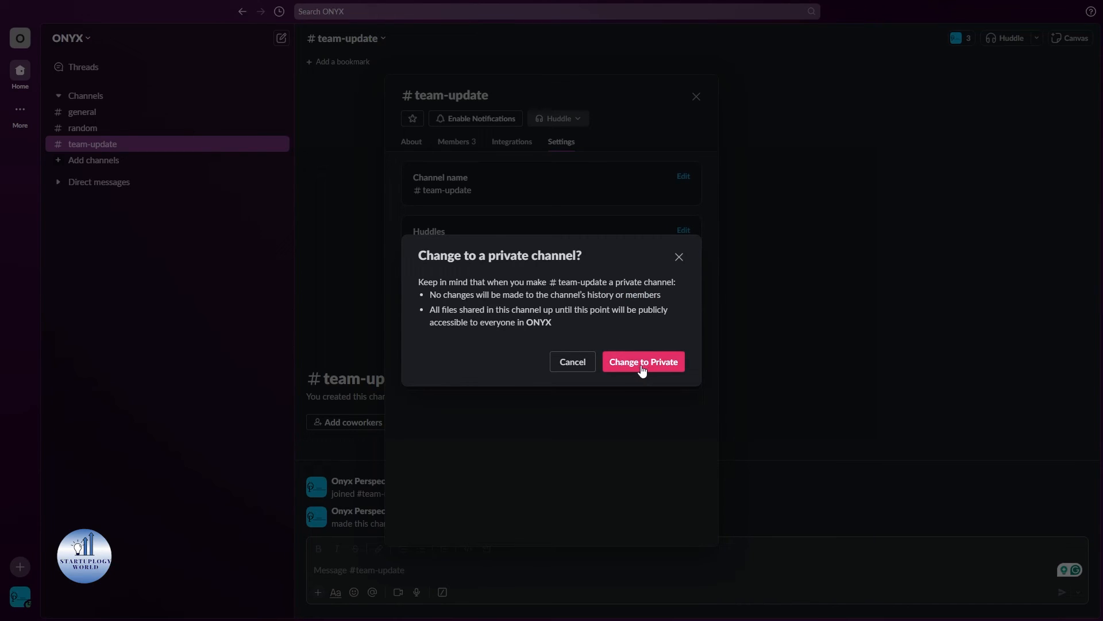
pyautogui.moveTo(559, 335)
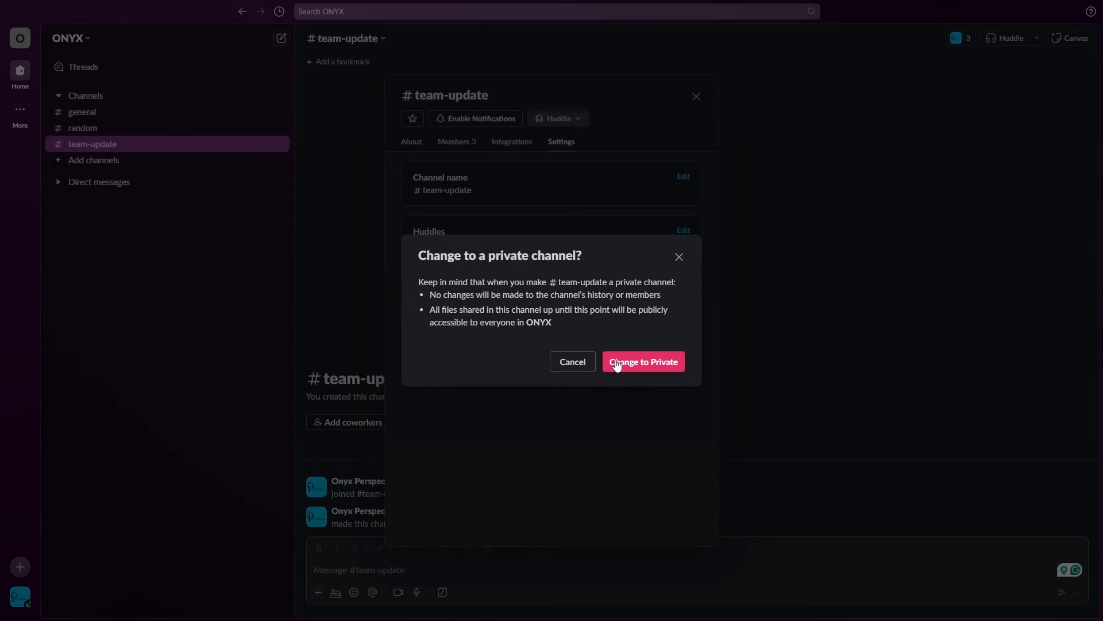
pyautogui.click(641, 361)
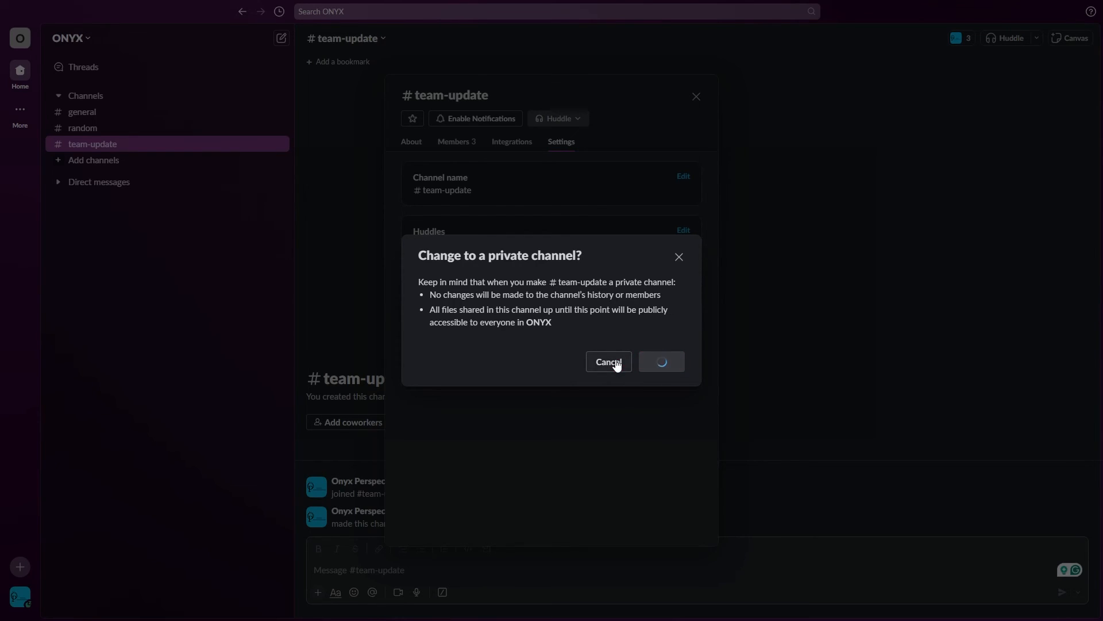
pyautogui.click(660, 361)
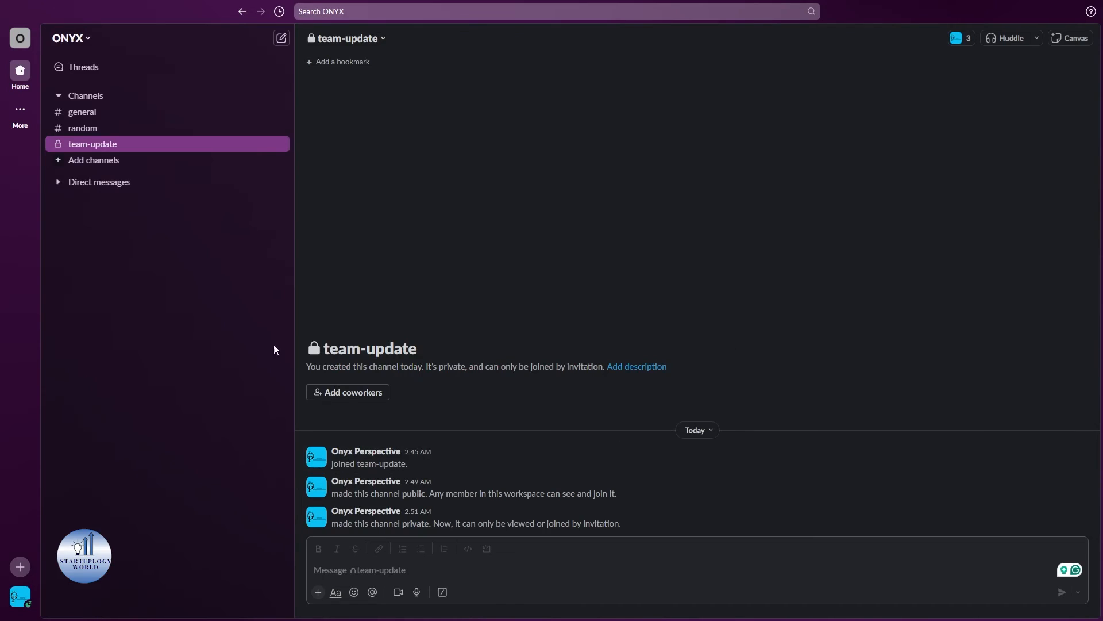
pyautogui.moveTo(283, 414)
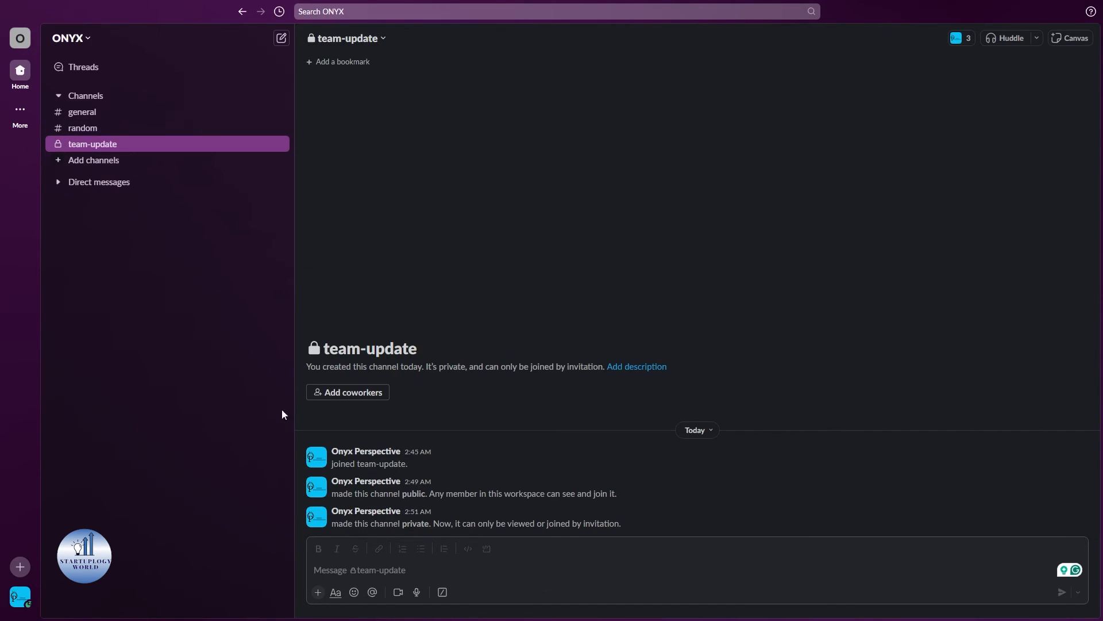